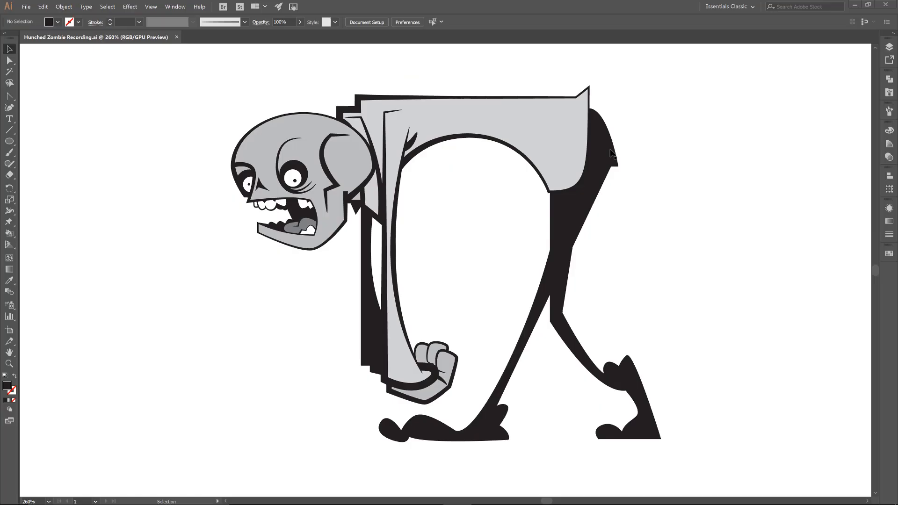
mouse_move(299, 135)
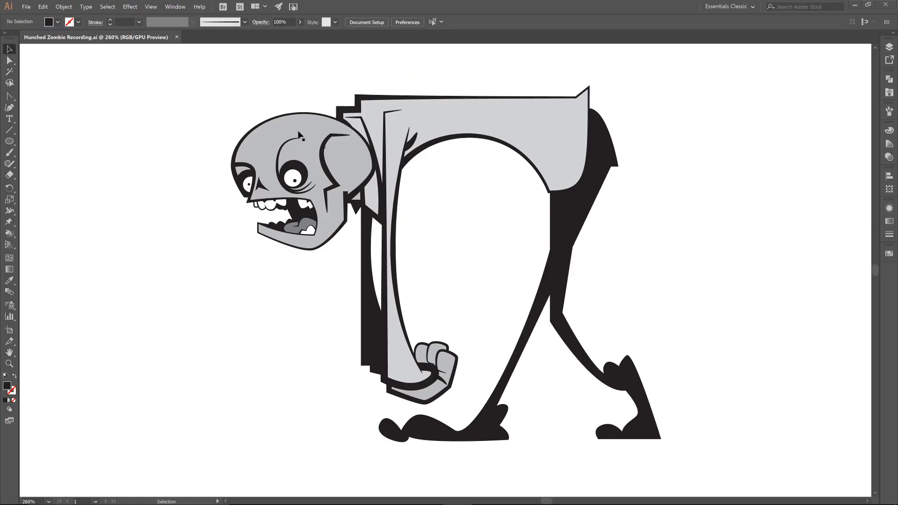
mouse_move(388, 264)
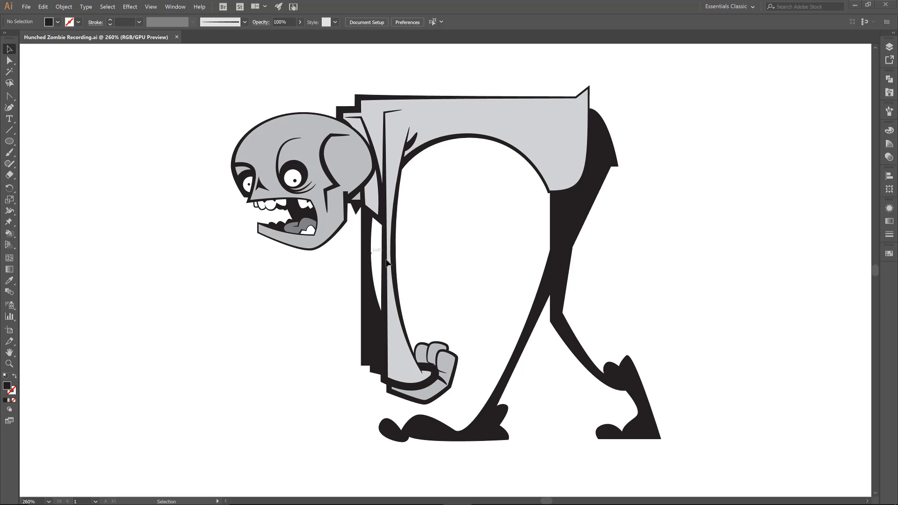
mouse_move(666, 164)
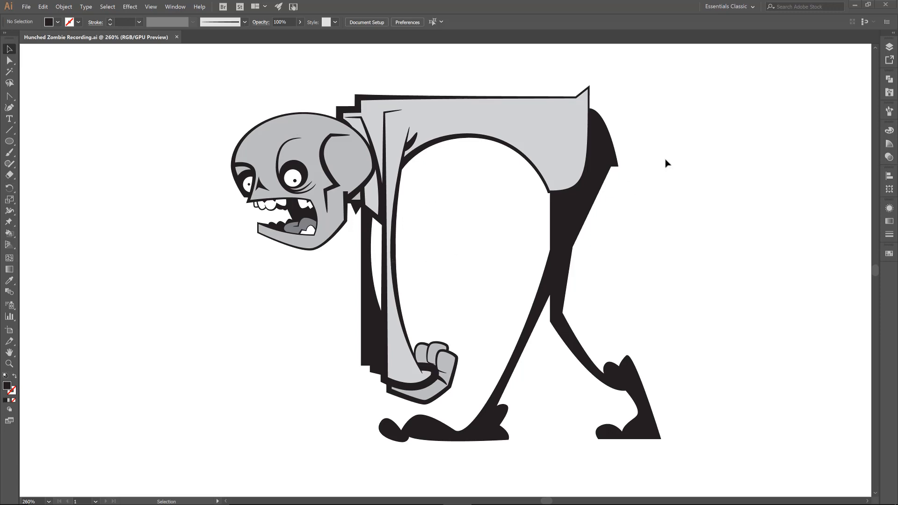
mouse_move(890, 48)
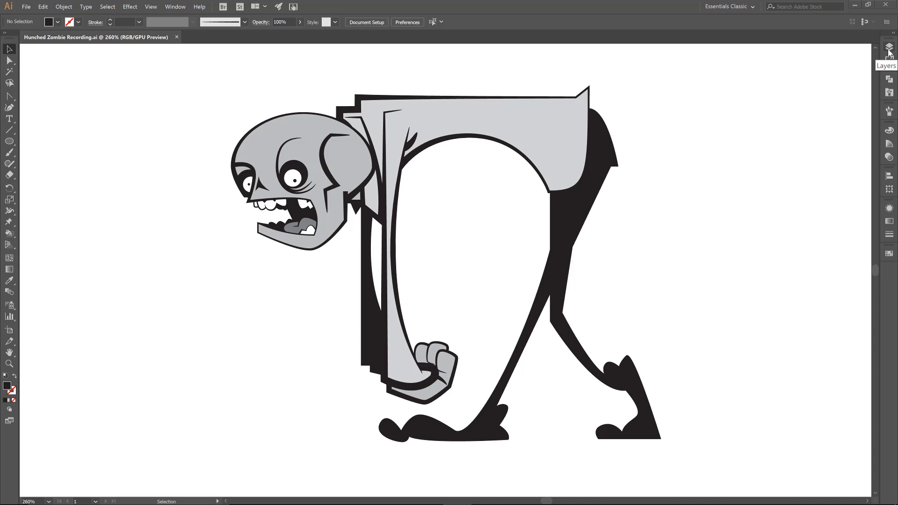
mouse_move(724, 74)
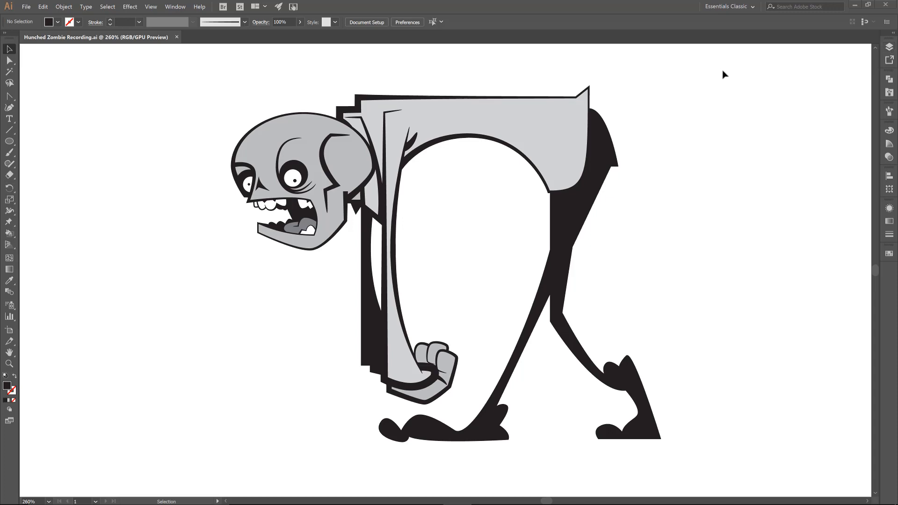
mouse_move(703, 86)
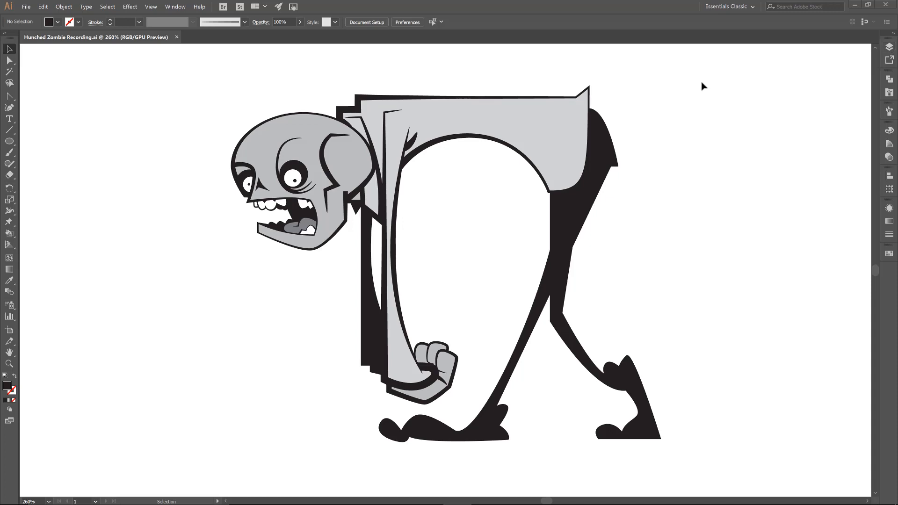
Step: Load the hunched zombie .ase file as a swatch library from the Swatches panel
left_click(890, 255)
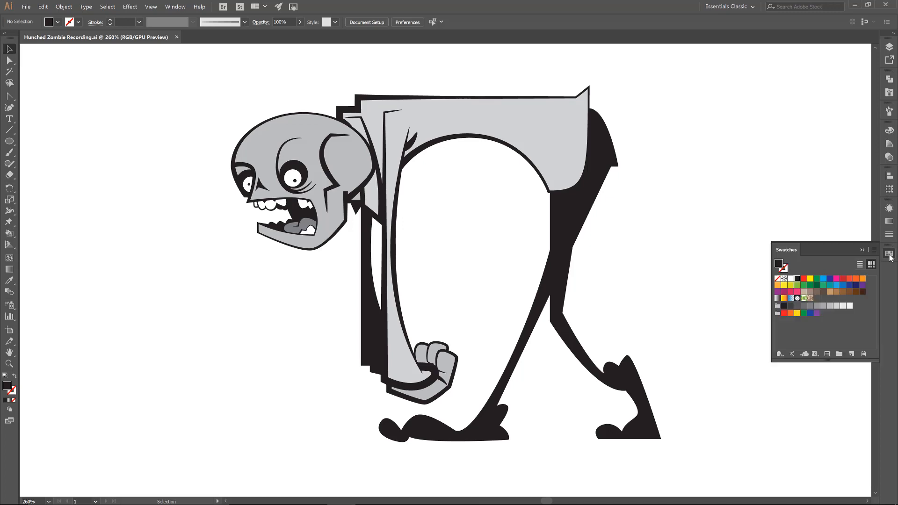
left_click(779, 353)
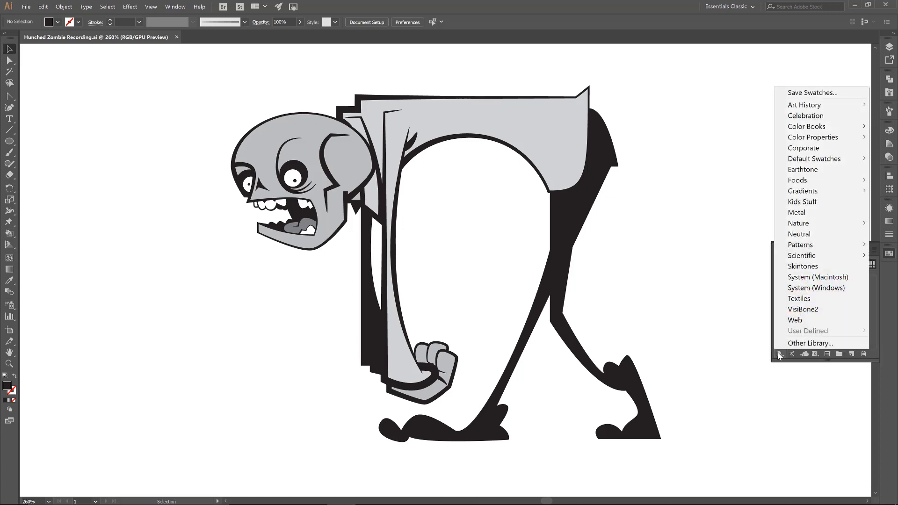
left_click(811, 344)
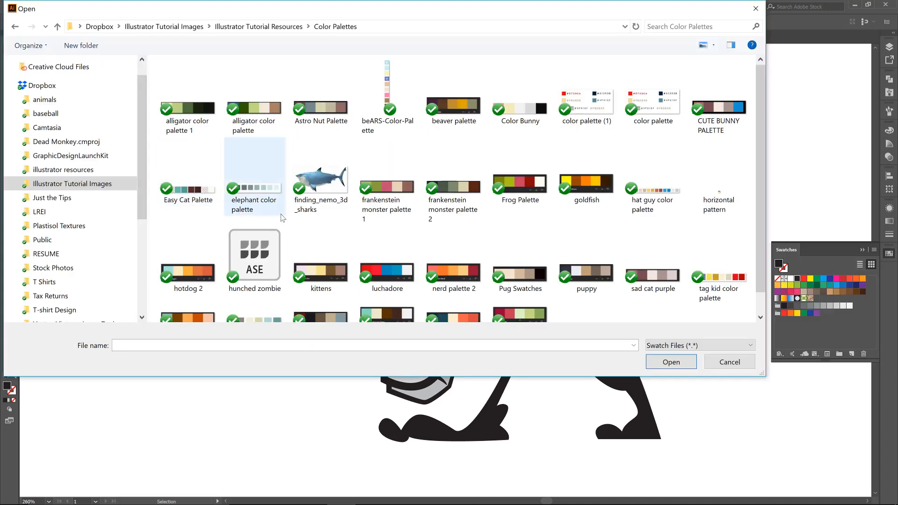
left_click(254, 254)
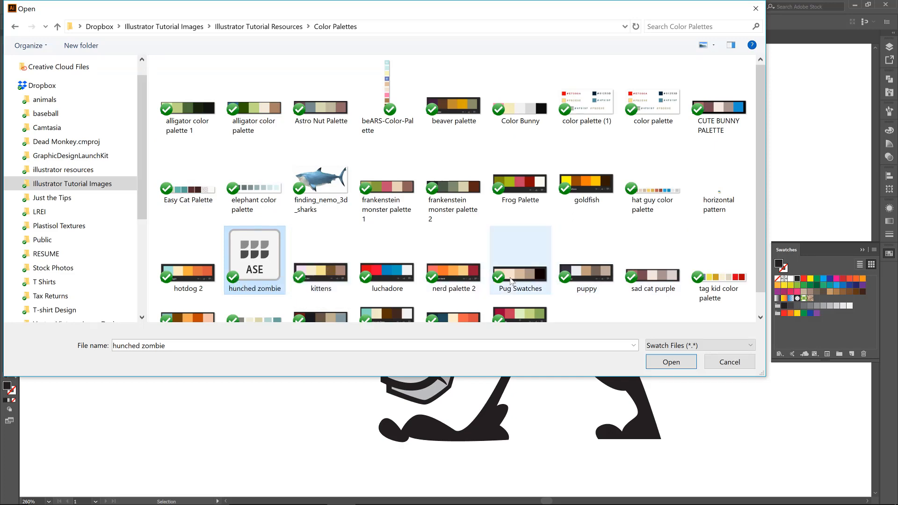
left_click(670, 361)
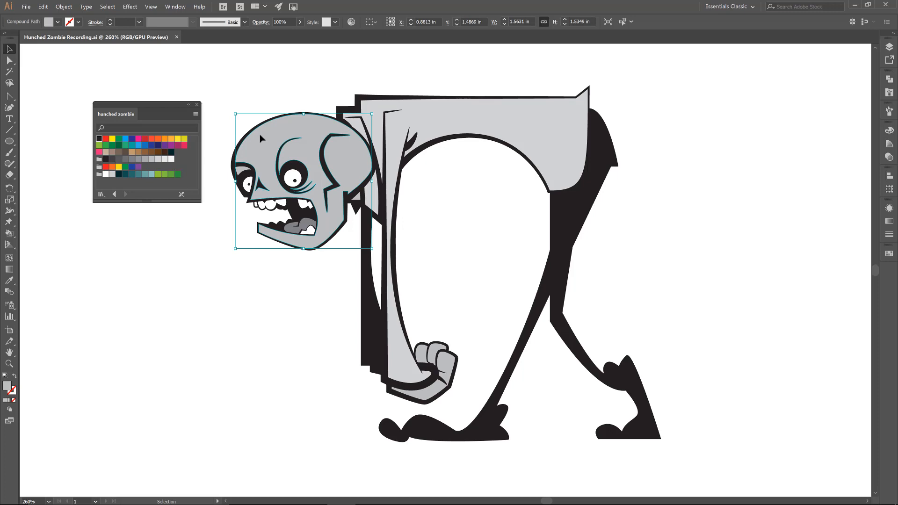
mouse_move(436, 128)
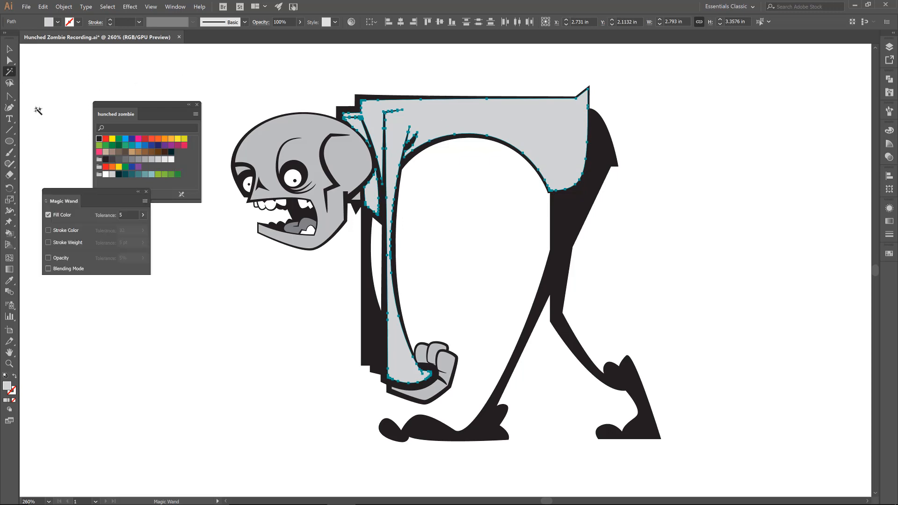
mouse_move(127, 208)
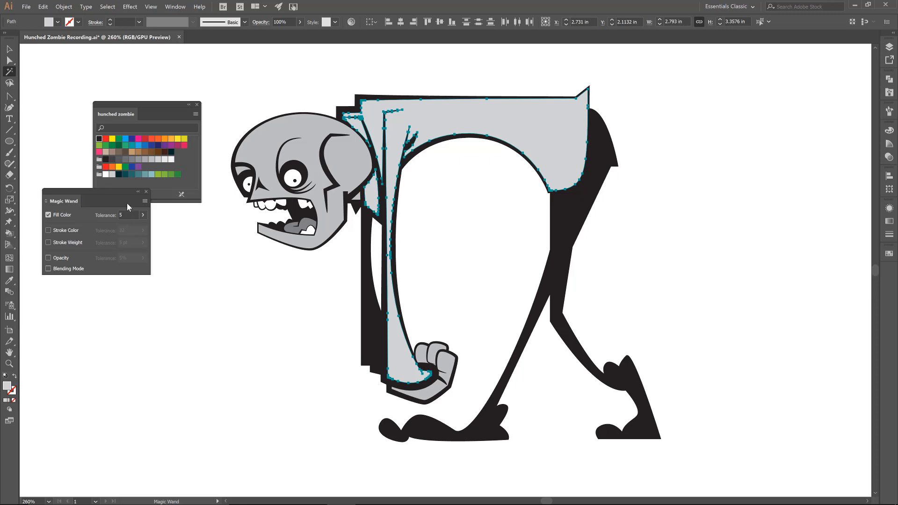
mouse_move(121, 223)
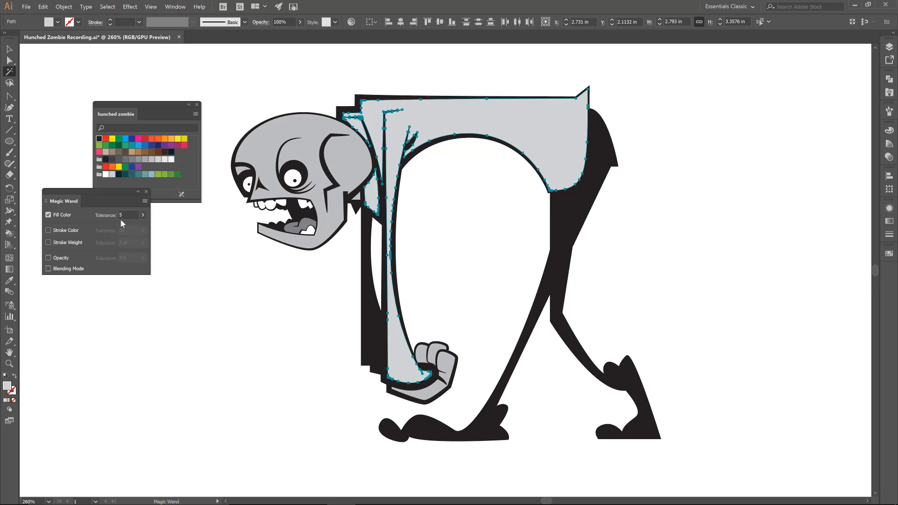
mouse_move(147, 194)
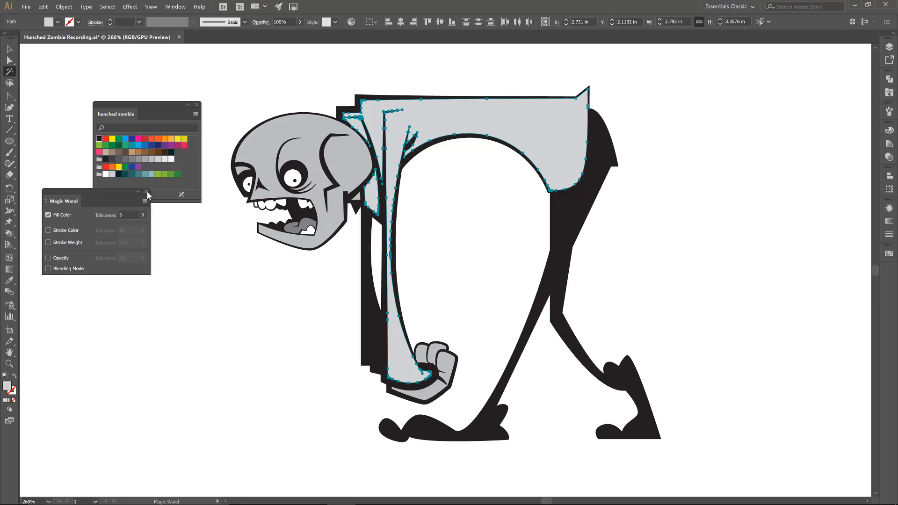
Step: Close the Magic Wand tolerance options with the light gray shirt shapes selected
left_click(147, 193)
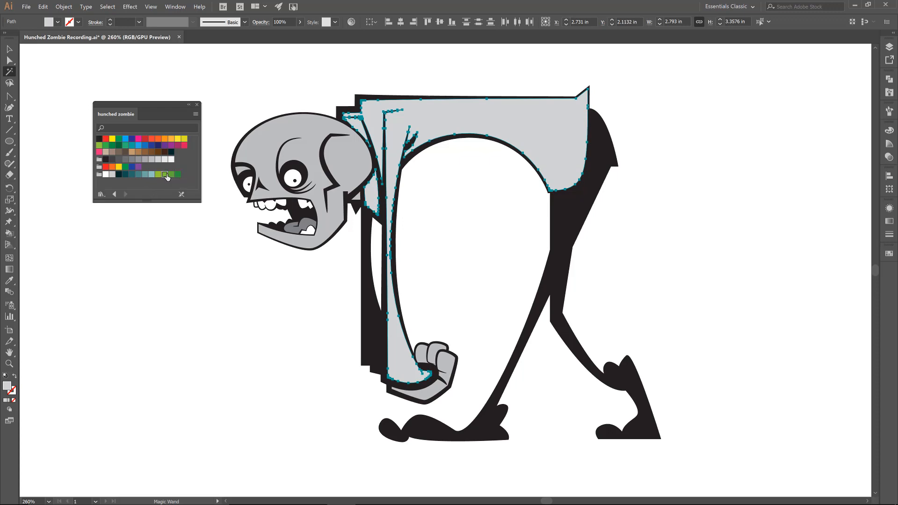
Step: Fill the shirt green and the head and fist a lighter blue-gray from the library
left_click(165, 174)
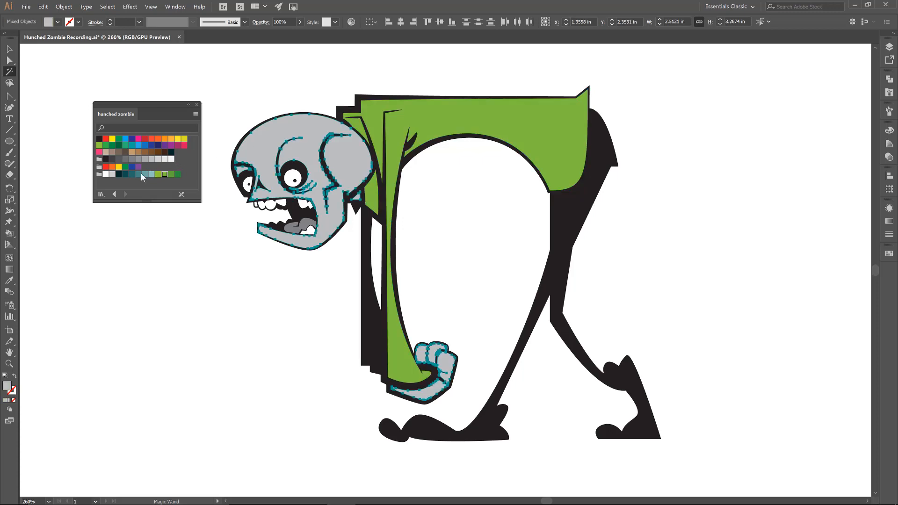
left_click(145, 174)
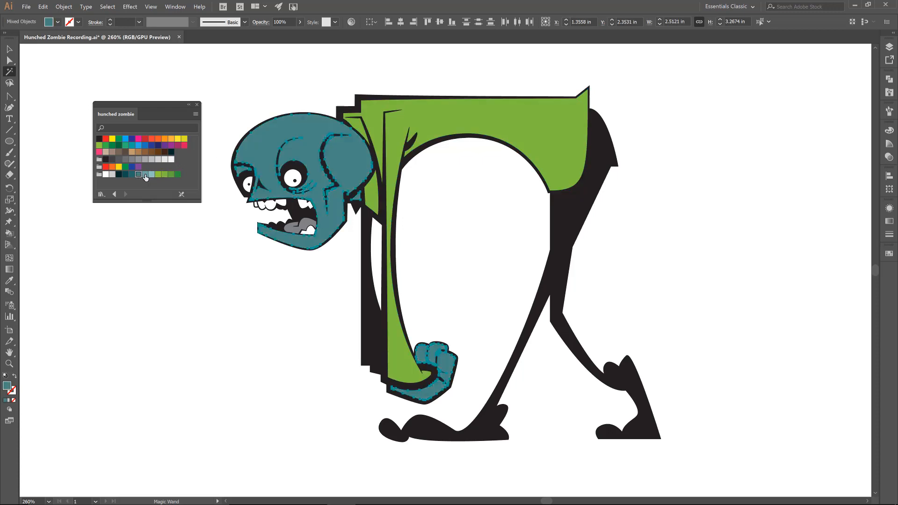
left_click(144, 174)
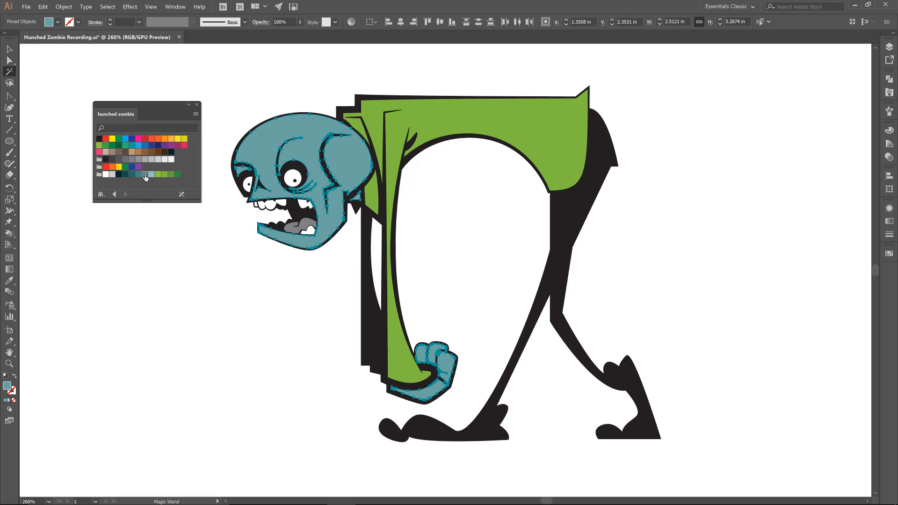
mouse_move(144, 190)
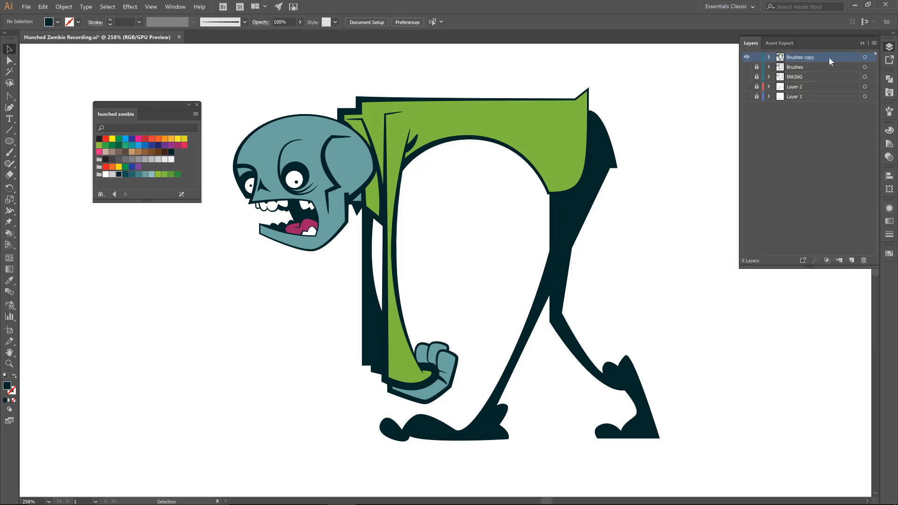
Step: Duplicate the Brushes copy layer and hide the original so Brushes copy 2 shows
left_click(873, 43)
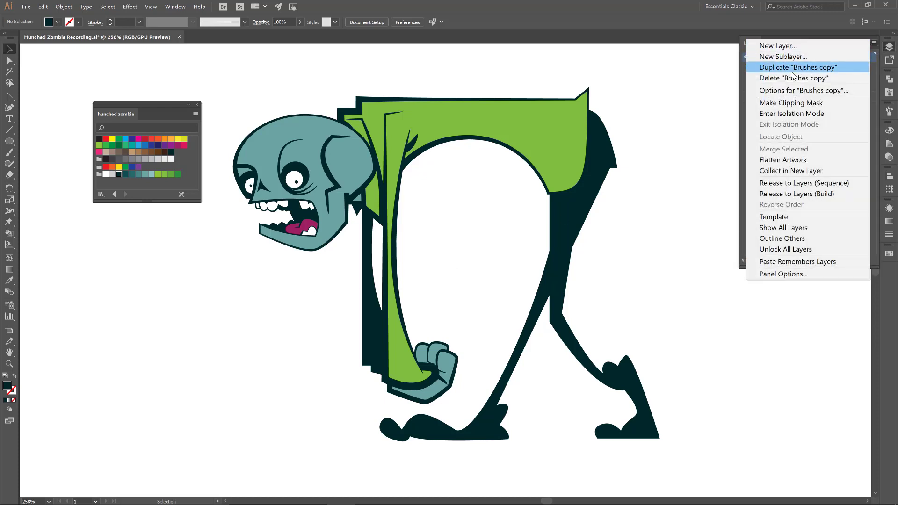
left_click(792, 67)
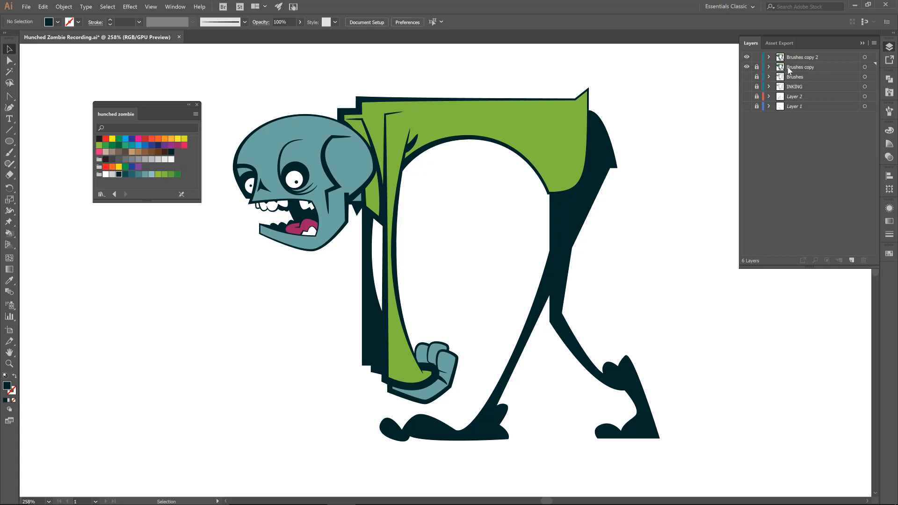
mouse_move(795, 77)
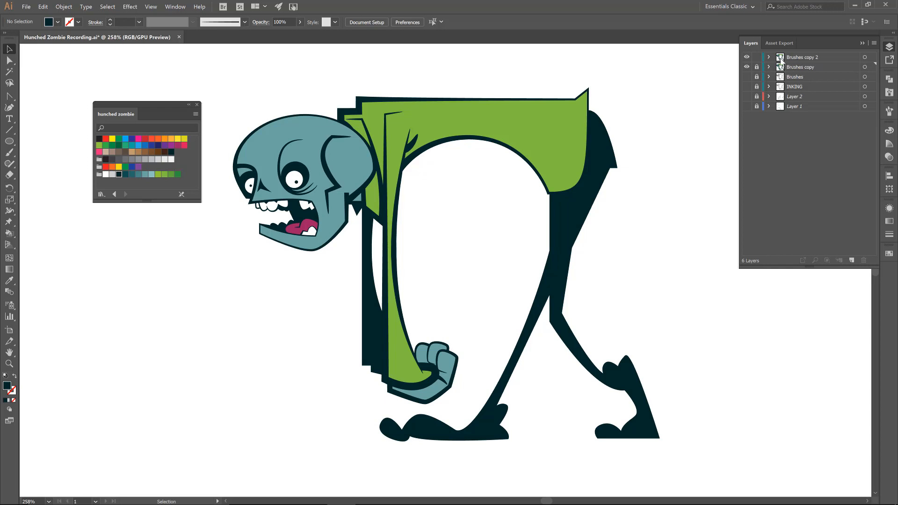
left_click(747, 67)
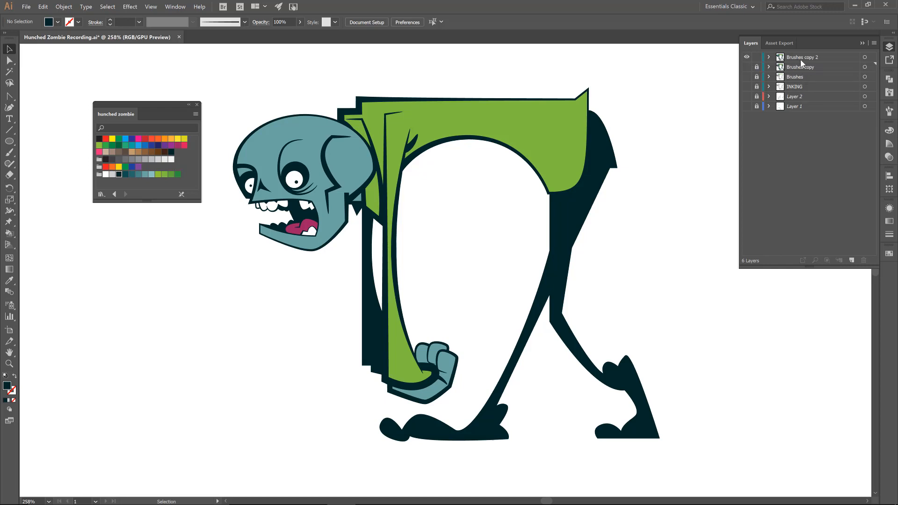
mouse_move(809, 64)
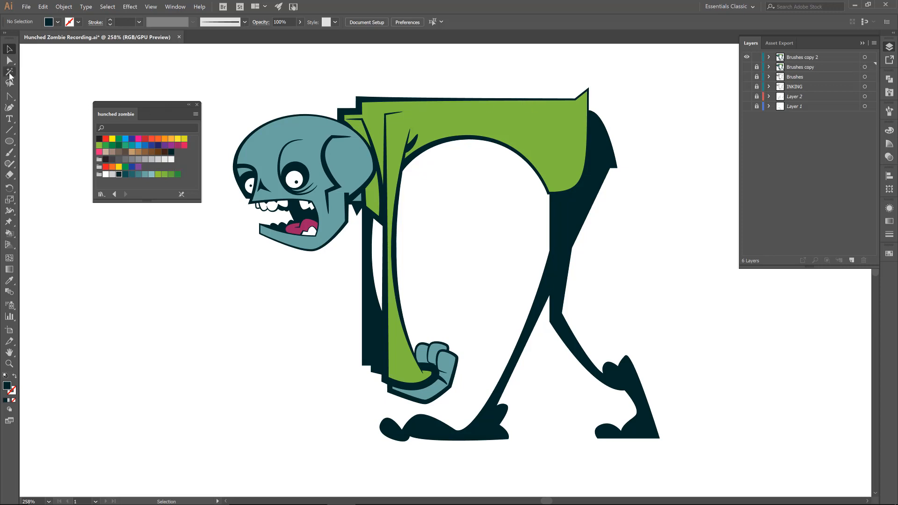
Step: Move the flat color fills to Layer 7 and toggle its visibility to check the inking
left_click(9, 71)
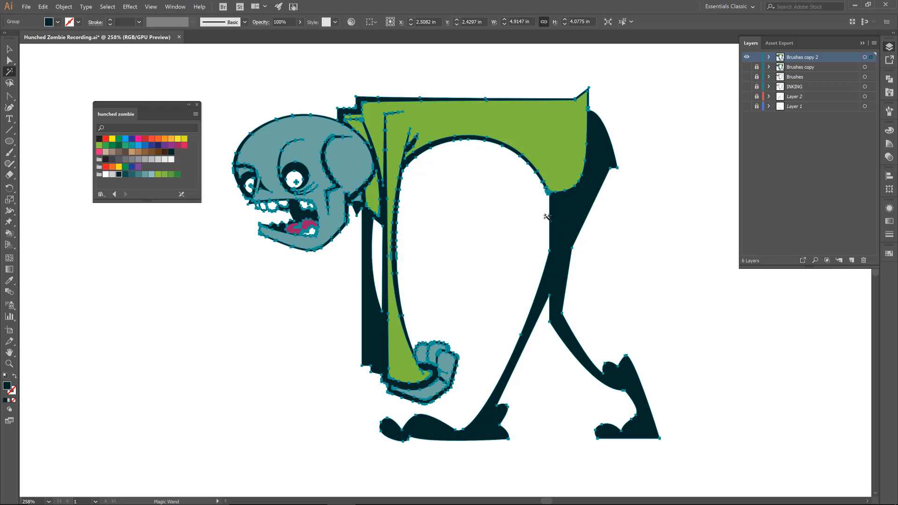
mouse_move(567, 210)
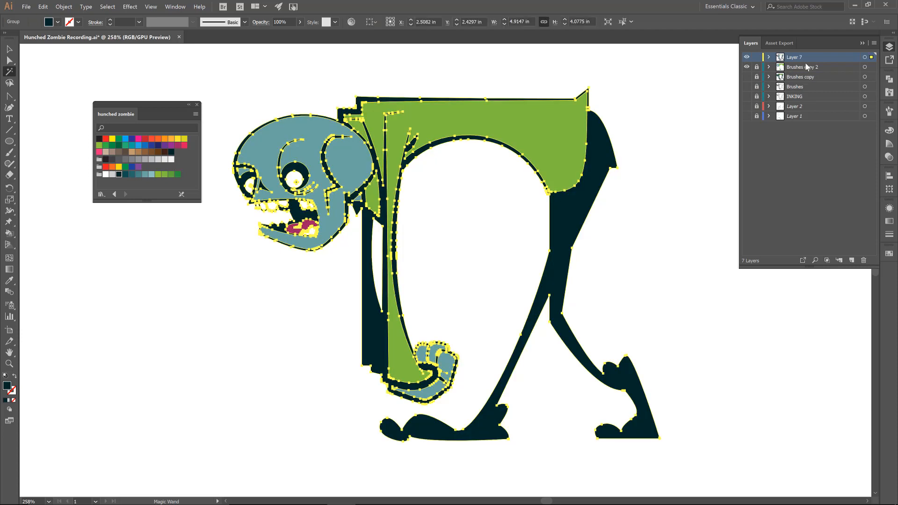
left_click(756, 57)
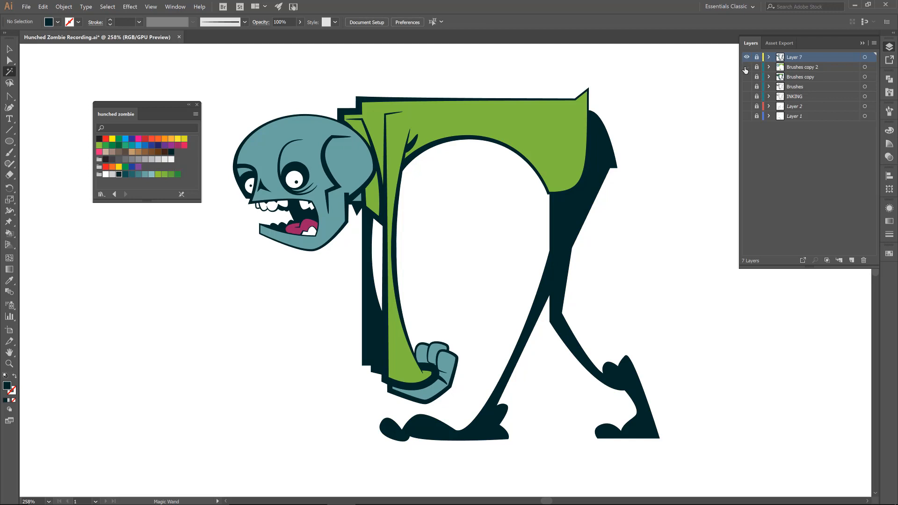
left_click(747, 67)
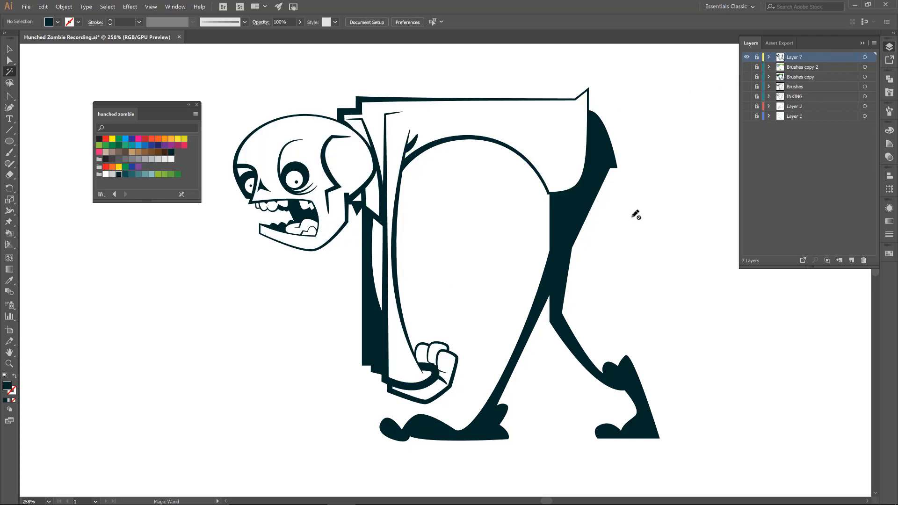
left_click(747, 67)
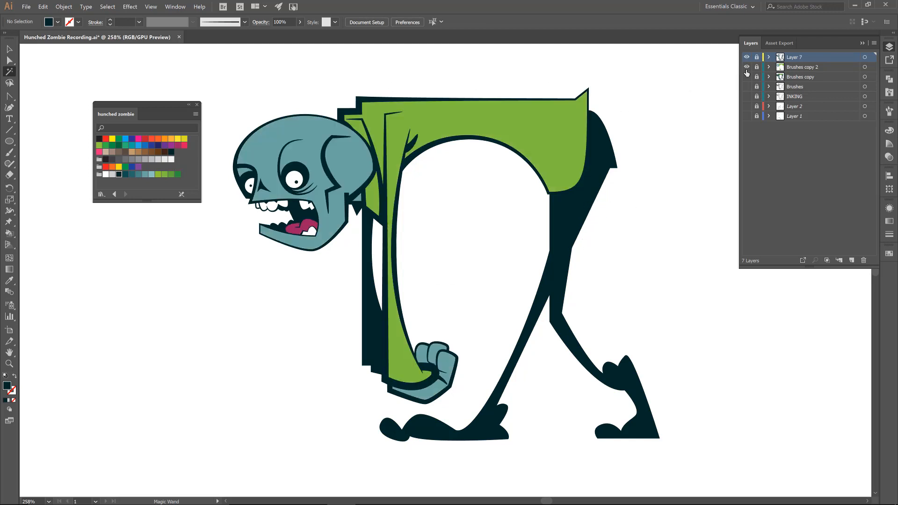